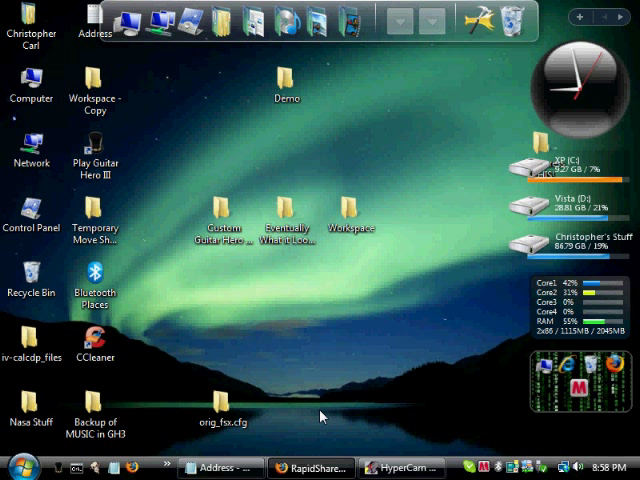
pyautogui.moveTo(432, 250)
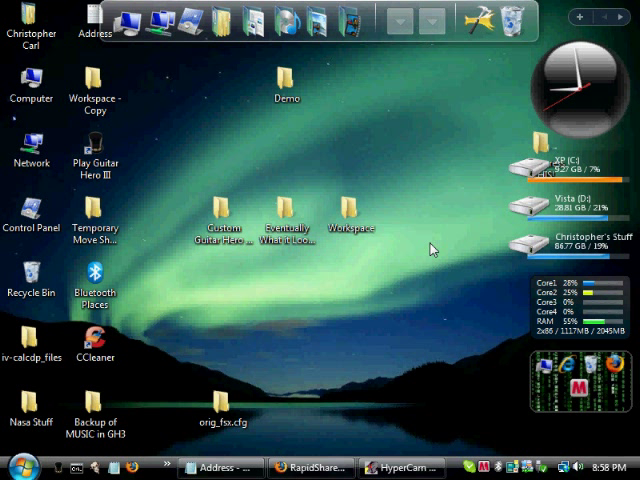
pyautogui.moveTo(408, 178)
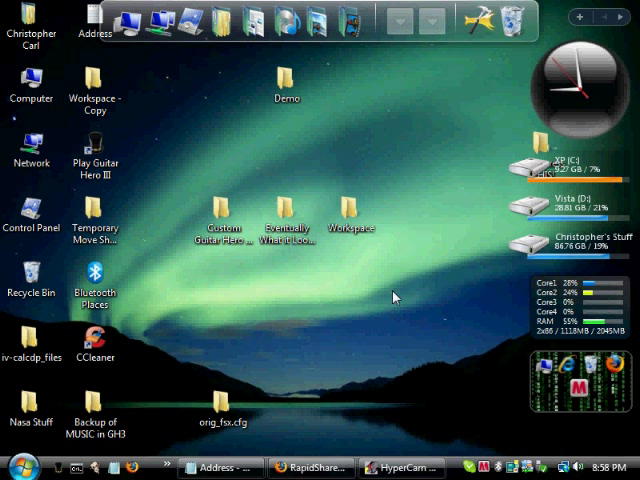
# Show the Address notes with the two RapidShare links in a larger Notepad font
pyautogui.click(312, 468)
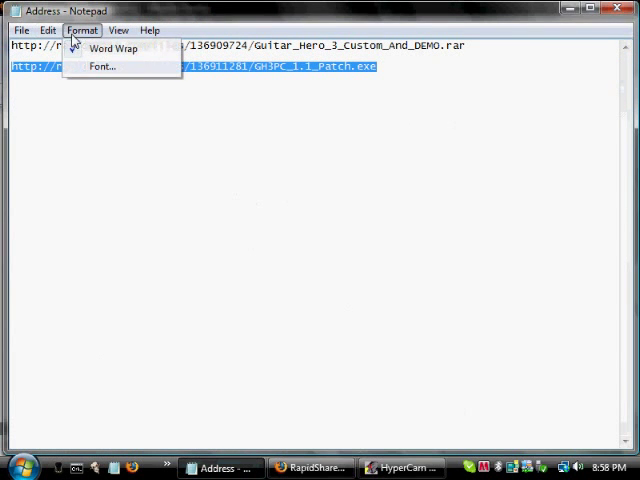
pyautogui.click(100, 66)
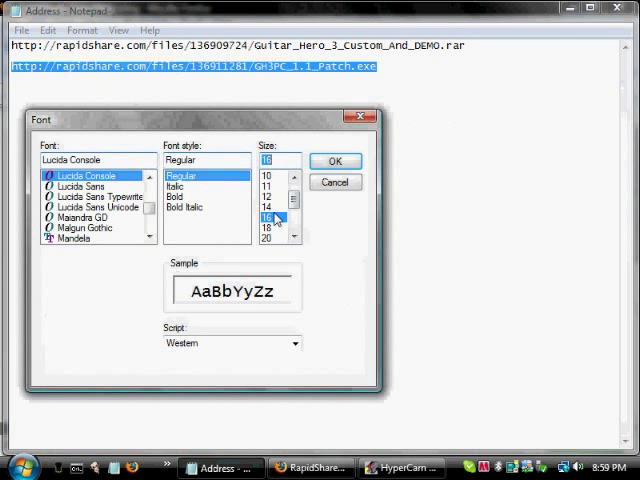
pyautogui.click(336, 160)
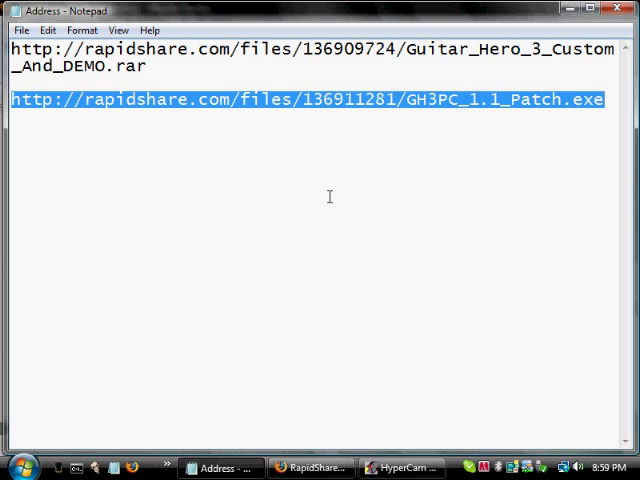
pyautogui.moveTo(316, 188)
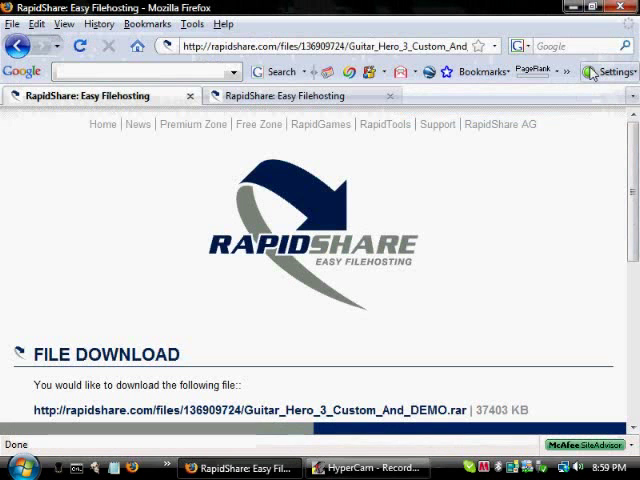
# Start free-user downloads for the GH3PC patch and song package and wait out the countdowns
pyautogui.click(300, 96)
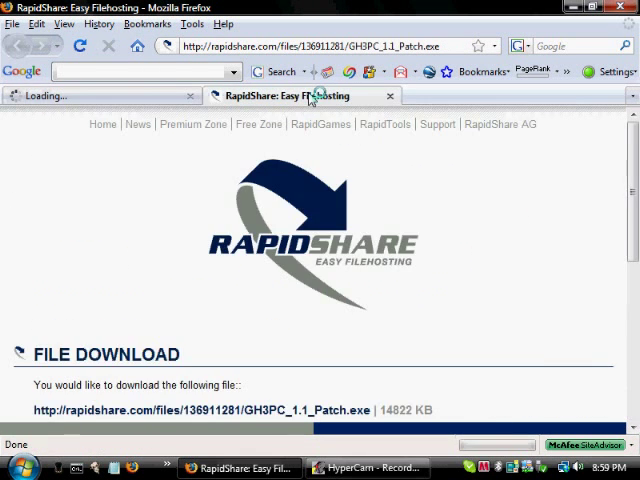
pyautogui.click(200, 260)
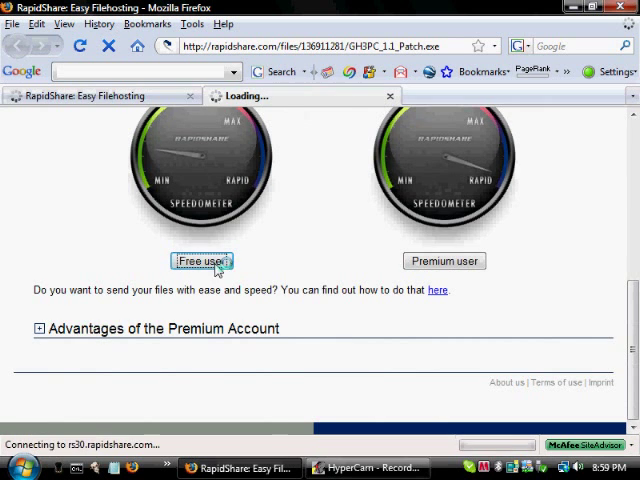
pyautogui.click(200, 260)
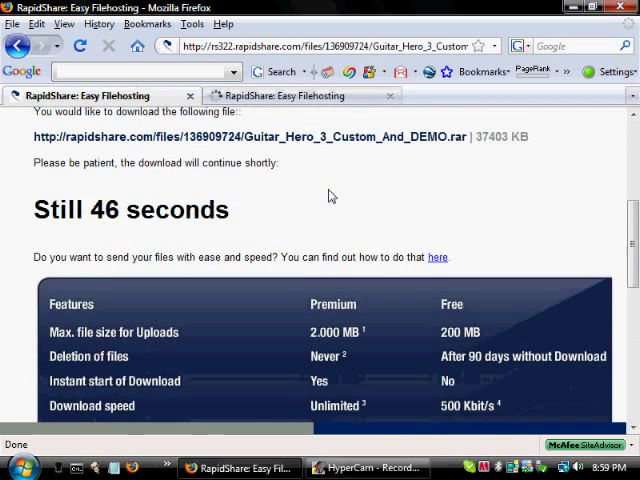
pyautogui.scroll(-3)
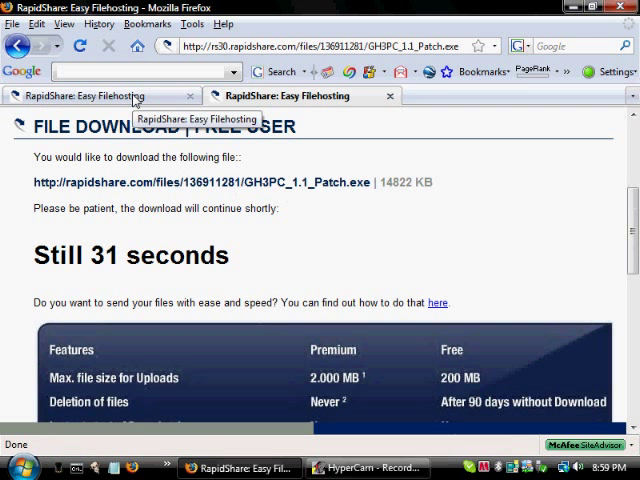
pyautogui.scroll(-3)
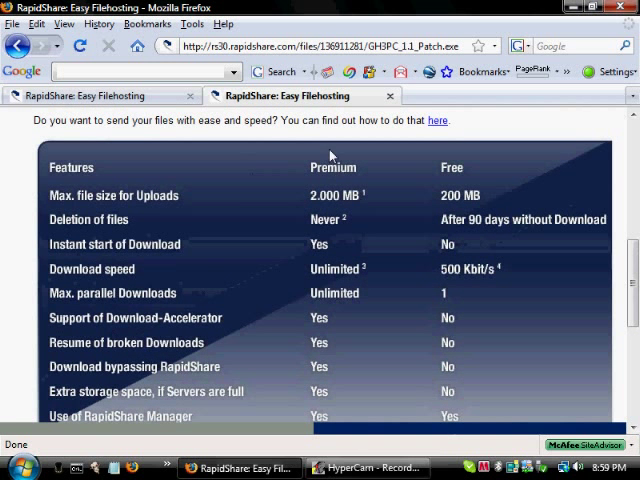
pyautogui.moveTo(344, 164)
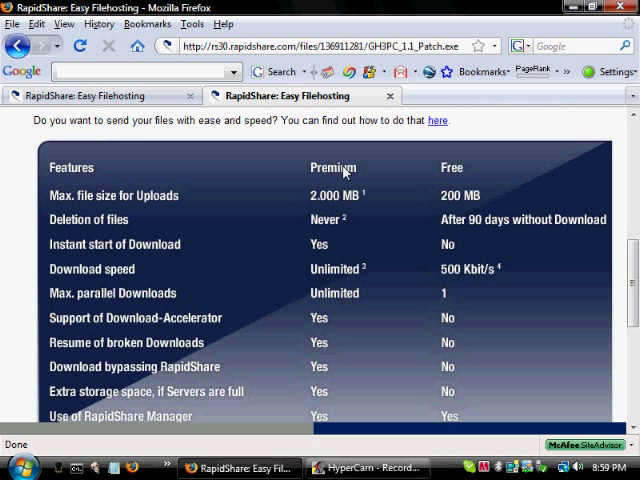
pyautogui.scroll(-3)
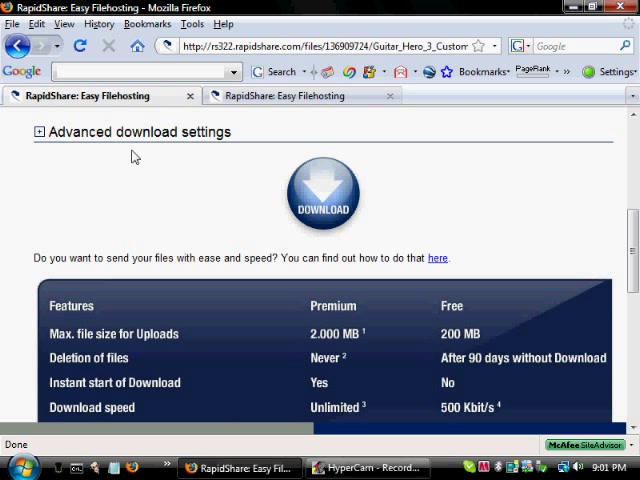
pyautogui.moveTo(336, 196)
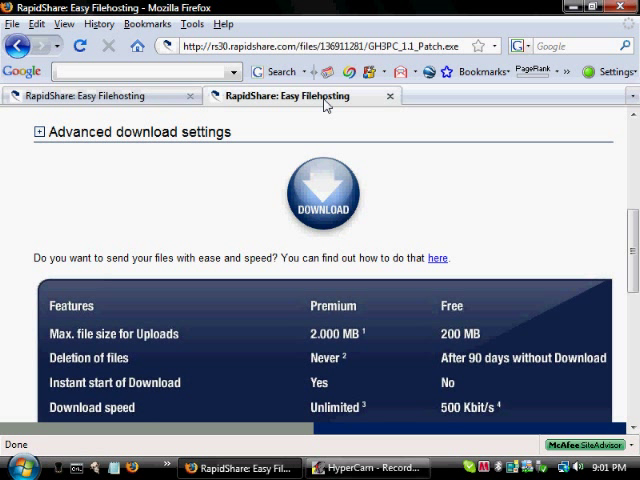
pyautogui.moveTo(332, 128)
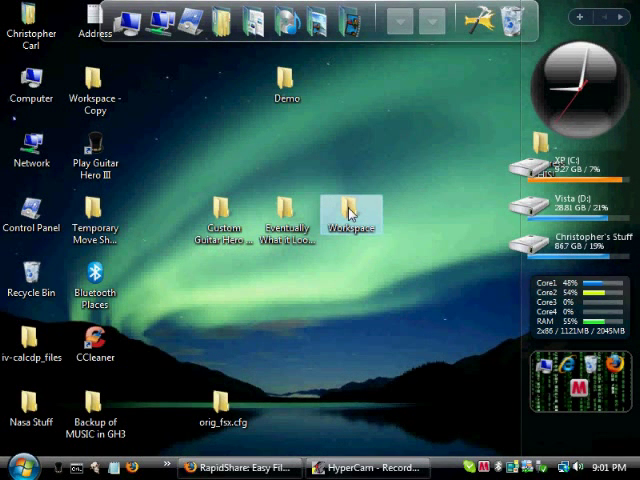
pyautogui.moveTo(458, 240)
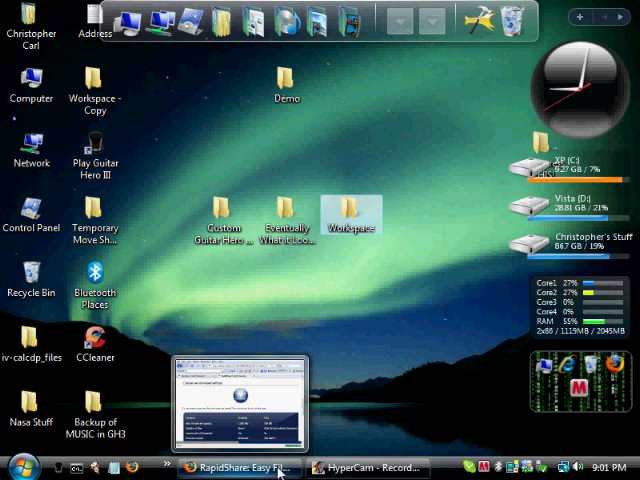
# Close the Firefox window holding the RapidShare pages, leaving the desktop
pyautogui.click(238, 468)
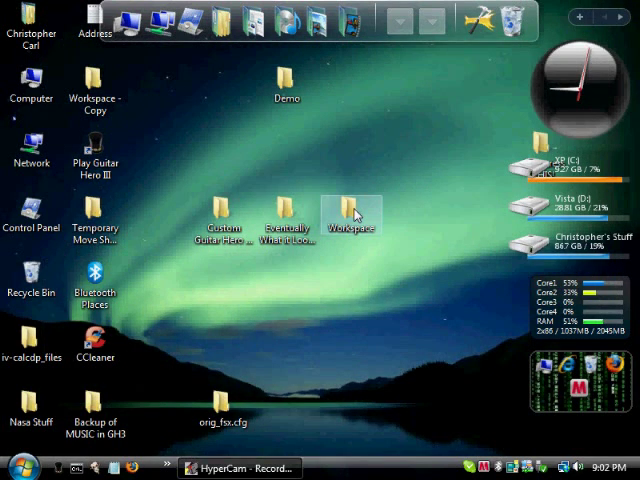
# Extract the custom song archive into the Workspace folder
pyautogui.doubleClick(352, 212)
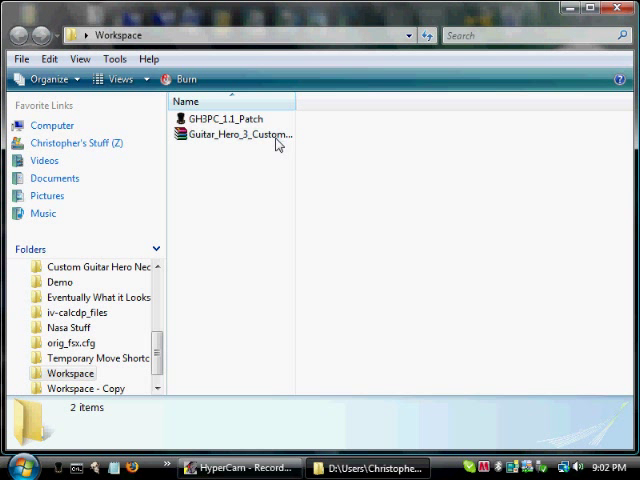
pyautogui.rightClick(236, 134)
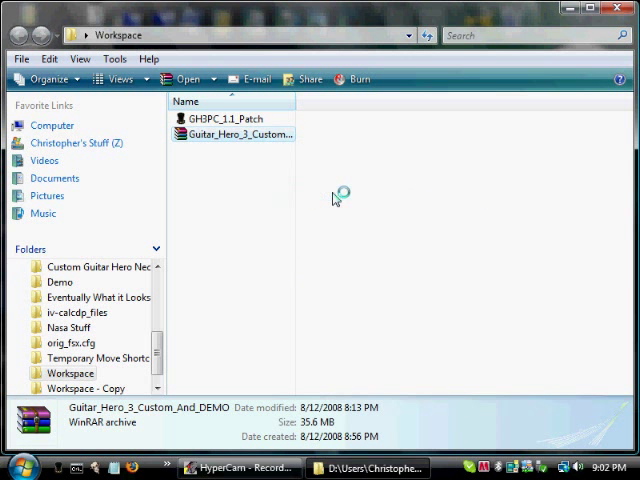
pyautogui.doubleClick(236, 134)
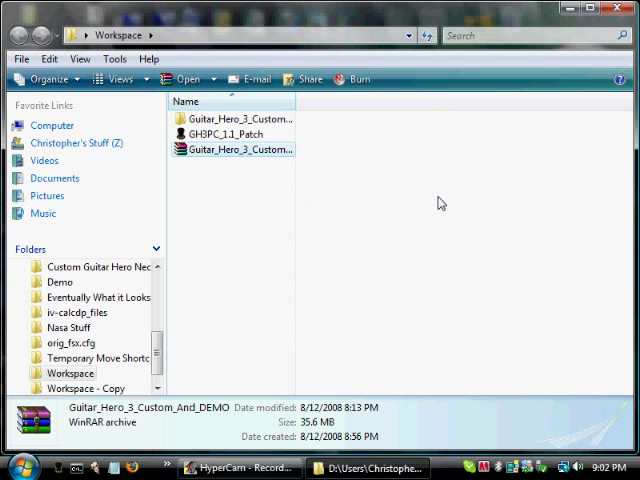
pyautogui.moveTo(418, 152)
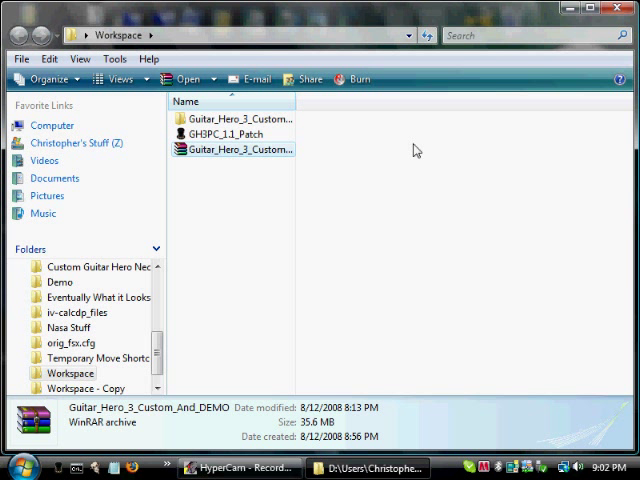
pyautogui.moveTo(410, 150)
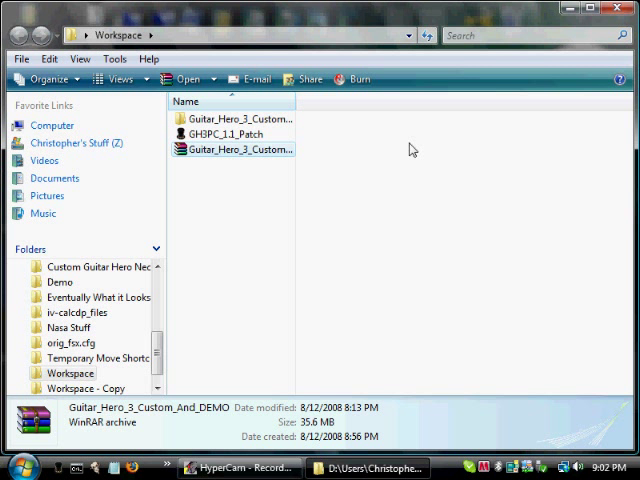
pyautogui.moveTo(336, 180)
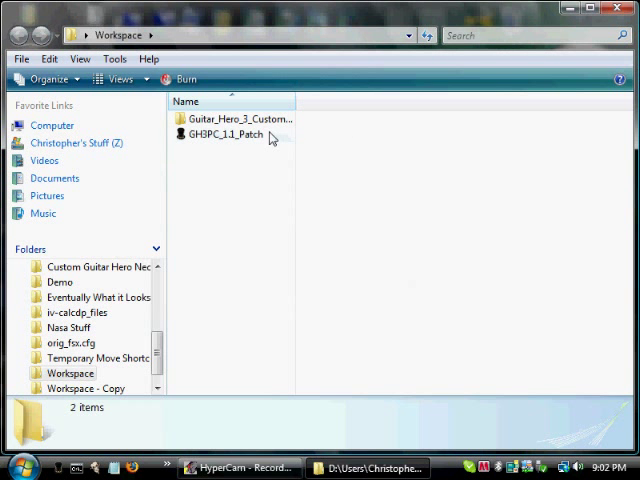
# Browse into the extracted Guitar_Hero_3_Custom_And_DEMO folder and select sweetchild
pyautogui.doubleClick(240, 118)
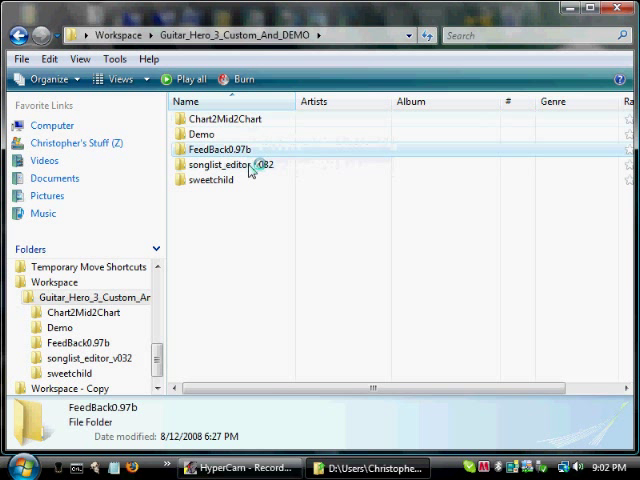
pyautogui.click(232, 164)
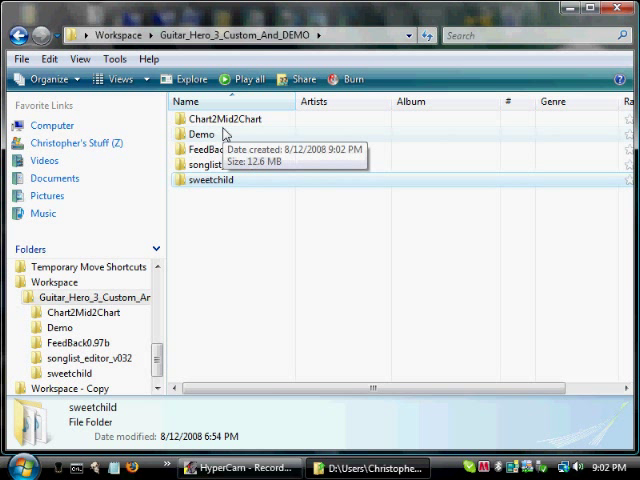
pyautogui.click(200, 134)
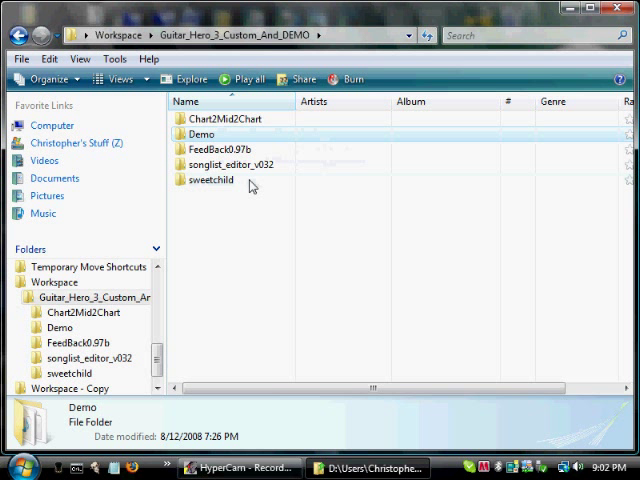
pyautogui.moveTo(256, 184)
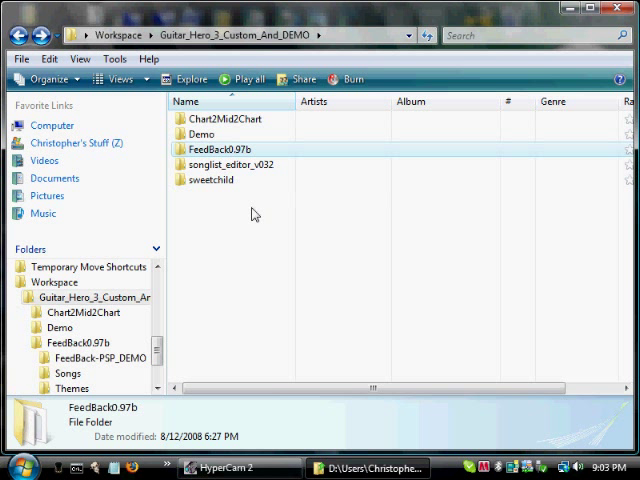
pyautogui.moveTo(230, 182)
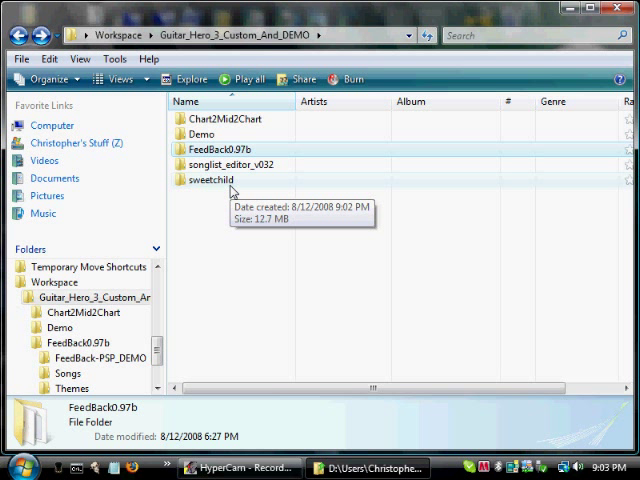
# Enter the sweetchild folder with its guitar, notes, rhythm and song files
pyautogui.doubleClick(208, 180)
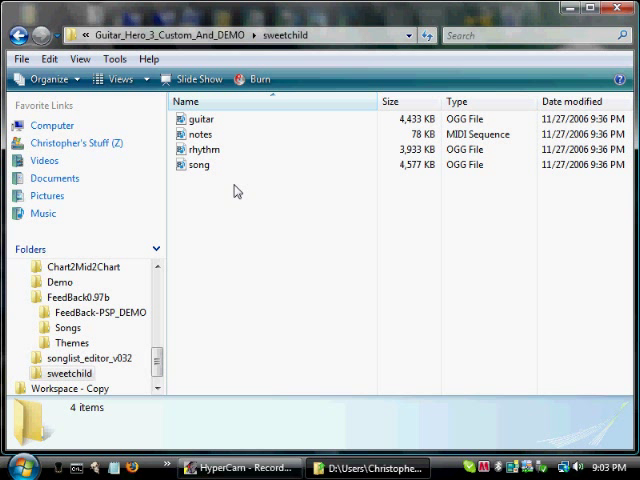
pyautogui.moveTo(248, 158)
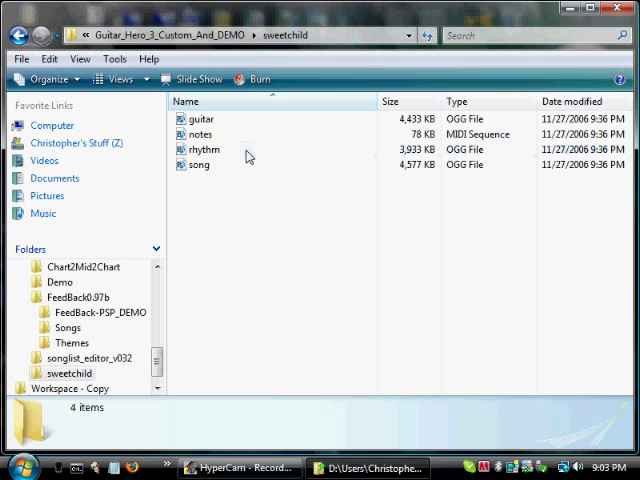
pyautogui.moveTo(250, 150)
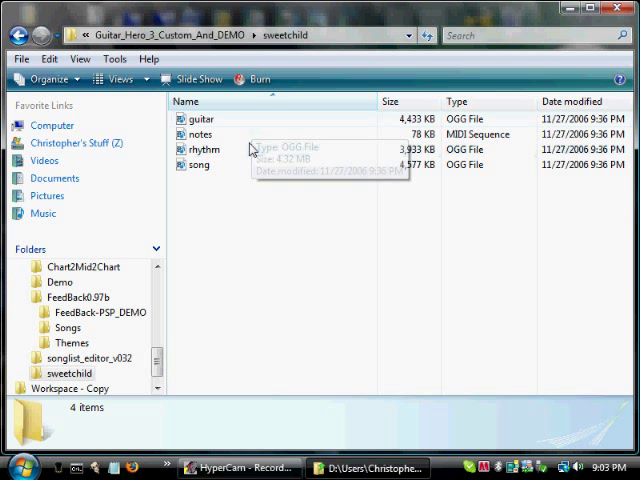
pyautogui.moveTo(256, 132)
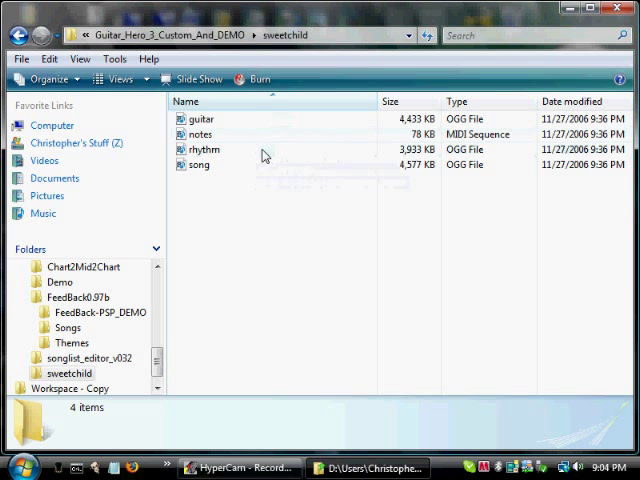
pyautogui.moveTo(260, 168)
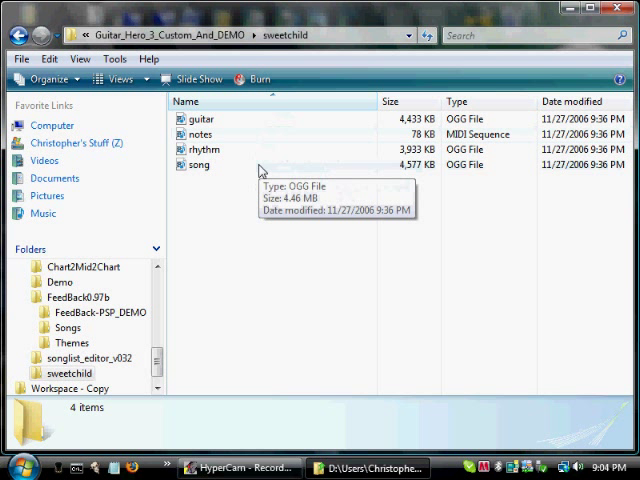
pyautogui.moveTo(204, 120)
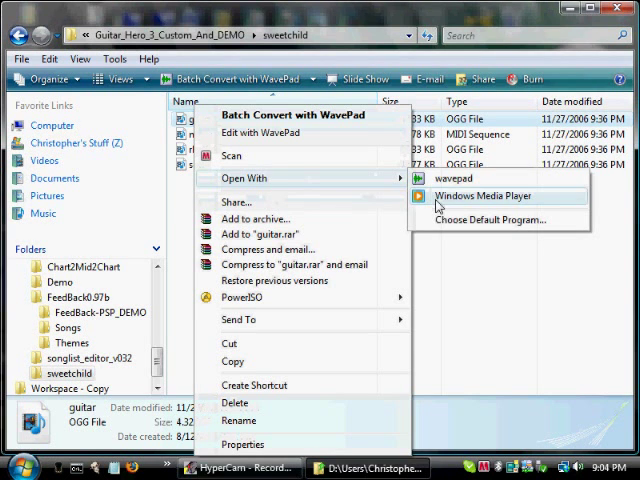
# Preview the guitar OGG stem in Windows Media Player, then select the rhythm stem
pyautogui.click(488, 196)
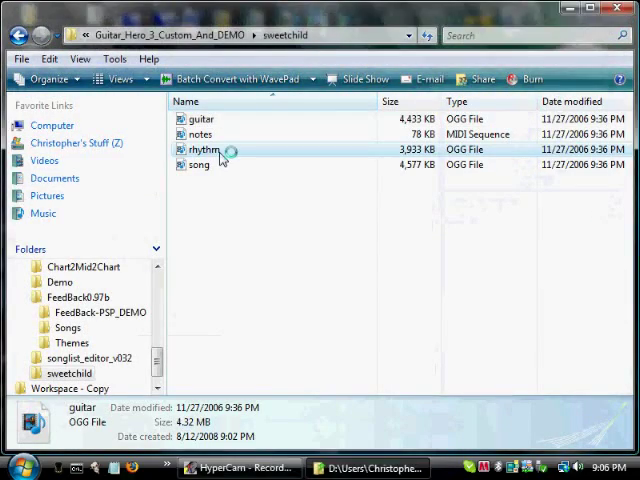
pyautogui.click(242, 80)
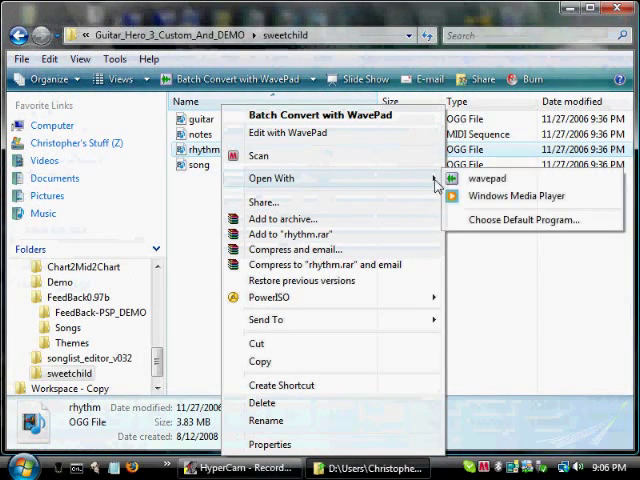
# Play the rhythm OGG stem in Windows Media Player and close the player
pyautogui.click(516, 196)
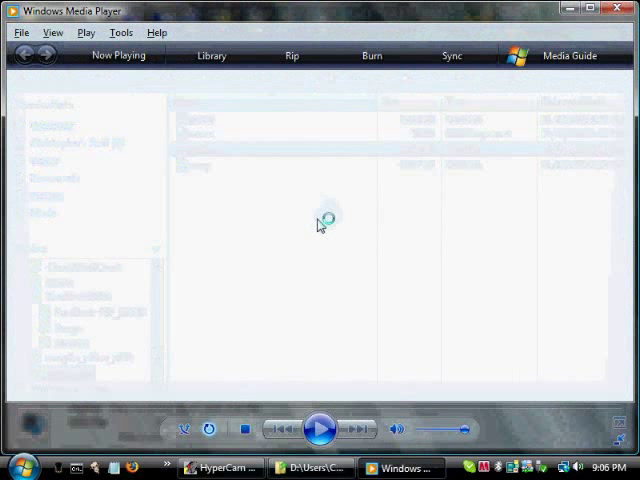
pyautogui.click(118, 56)
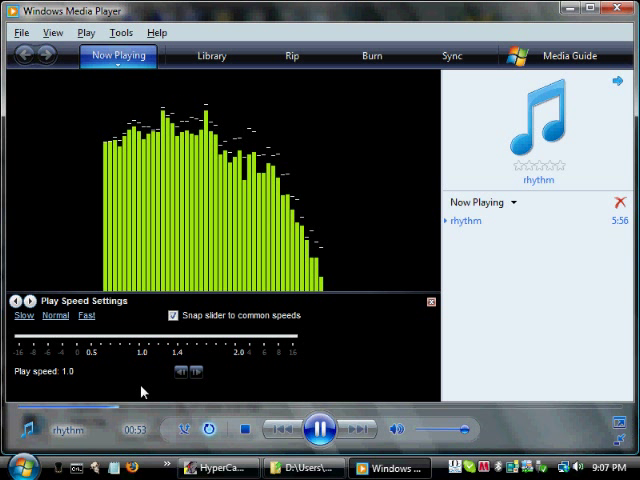
pyautogui.click(318, 428)
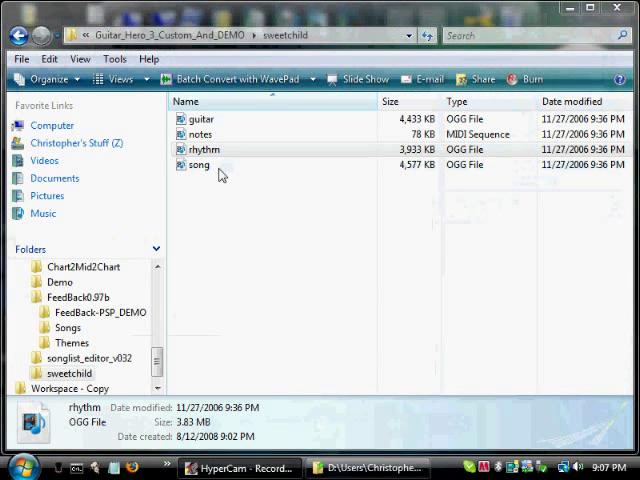
# Play the song OGG stem in Windows Media Player and pause its playback
pyautogui.rightClick(200, 164)
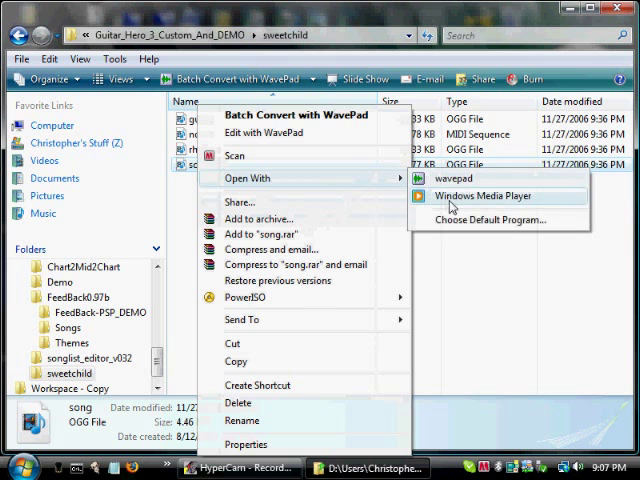
pyautogui.click(484, 196)
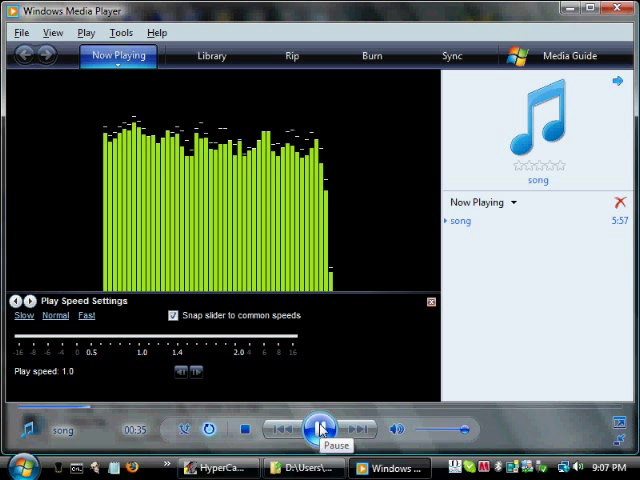
pyautogui.click(320, 428)
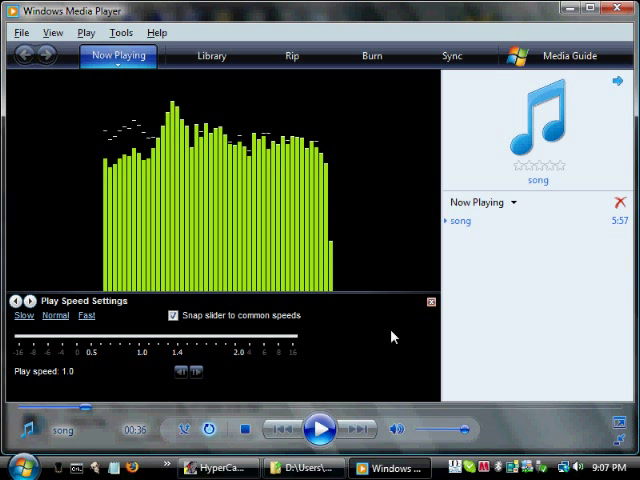
pyautogui.moveTo(628, 12)
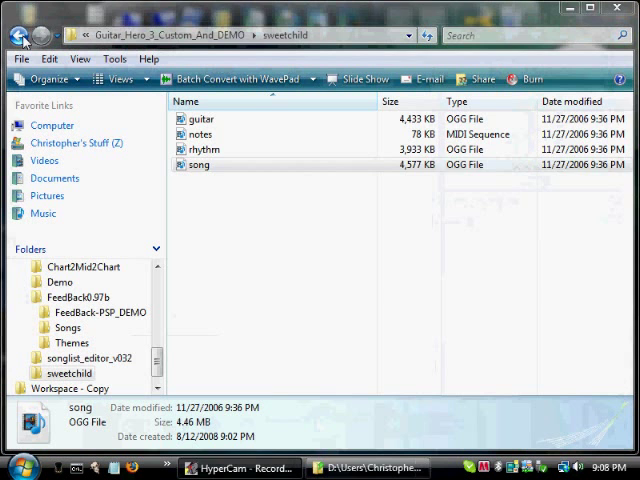
# Go back to the package folder and enter FeedBack0.97b
pyautogui.click(22, 36)
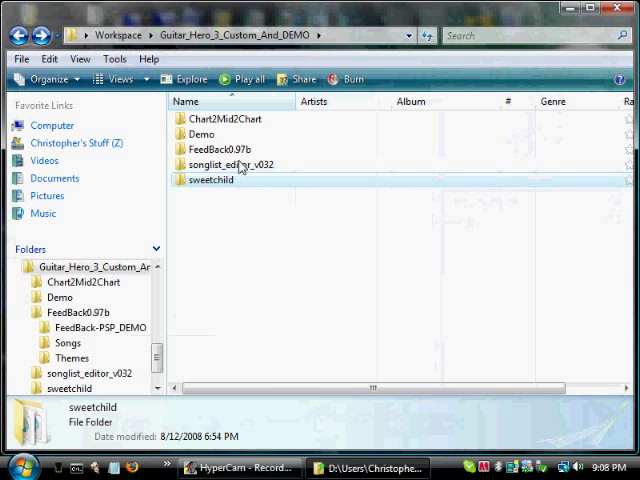
pyautogui.click(218, 148)
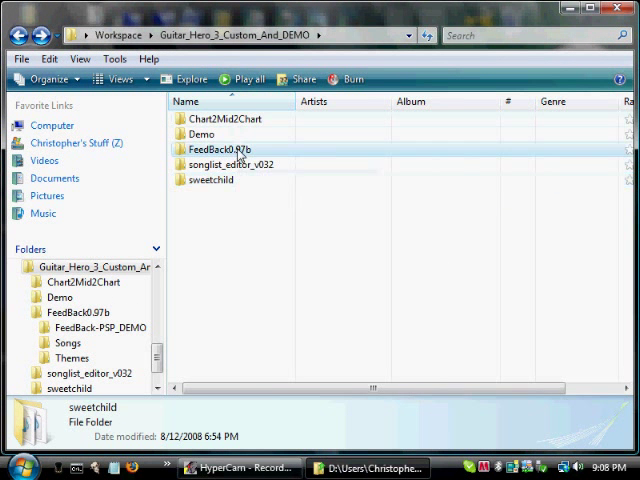
pyautogui.doubleClick(218, 148)
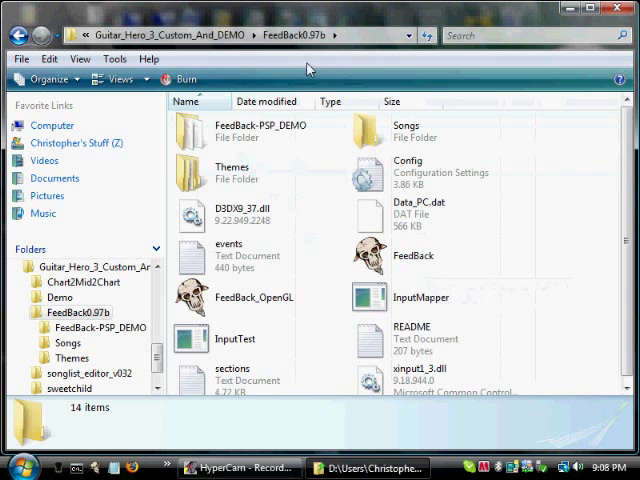
pyautogui.moveTo(256, 130)
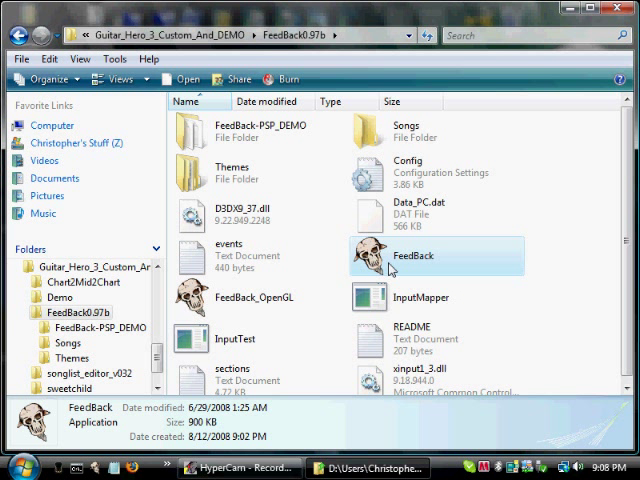
# Launch the FeedBack chart editor and scroll its help screen down to the track shortcuts
pyautogui.doubleClick(412, 256)
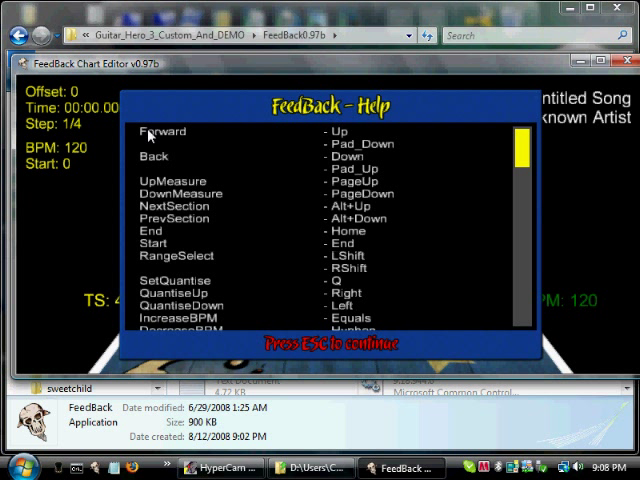
pyautogui.moveTo(520, 150)
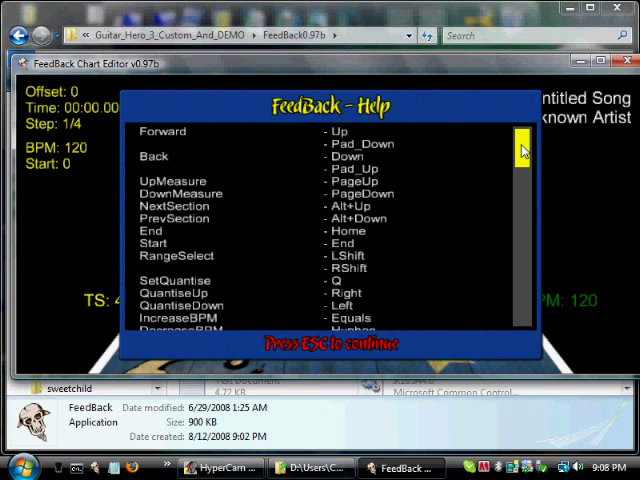
pyautogui.scroll(-3)
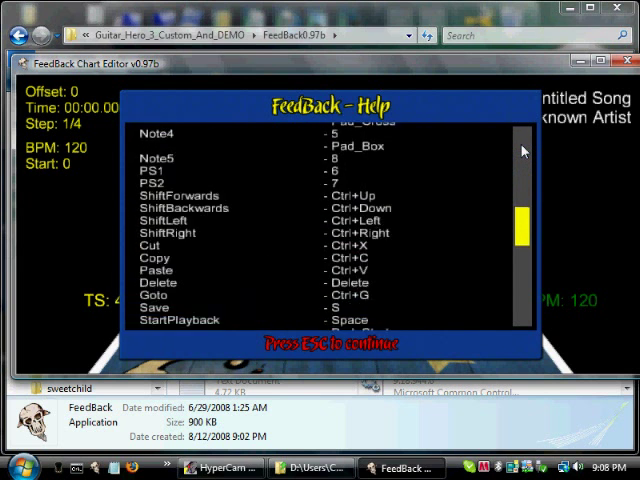
pyautogui.scroll(-3)
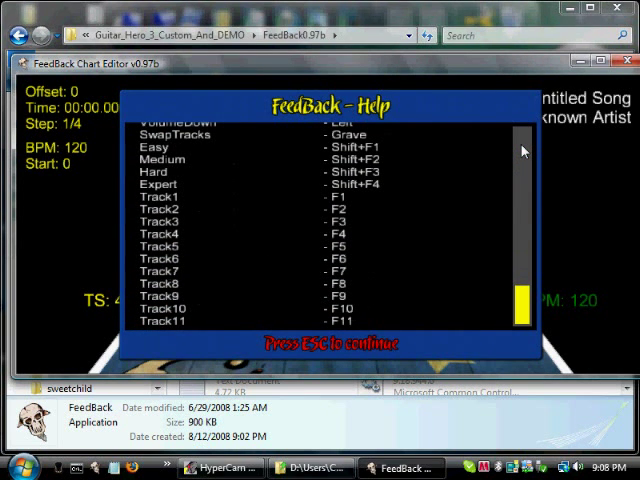